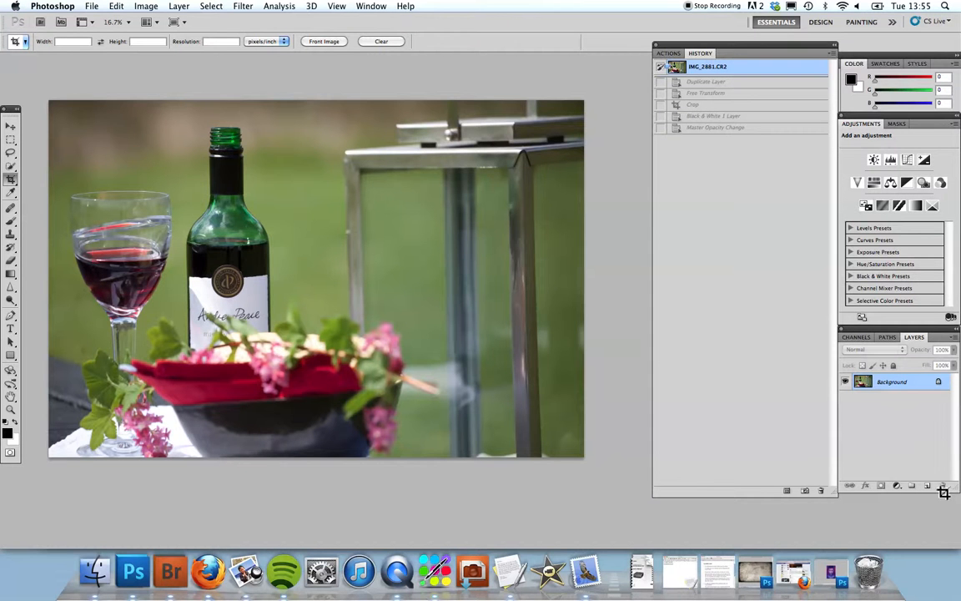
mouse_move(901, 511)
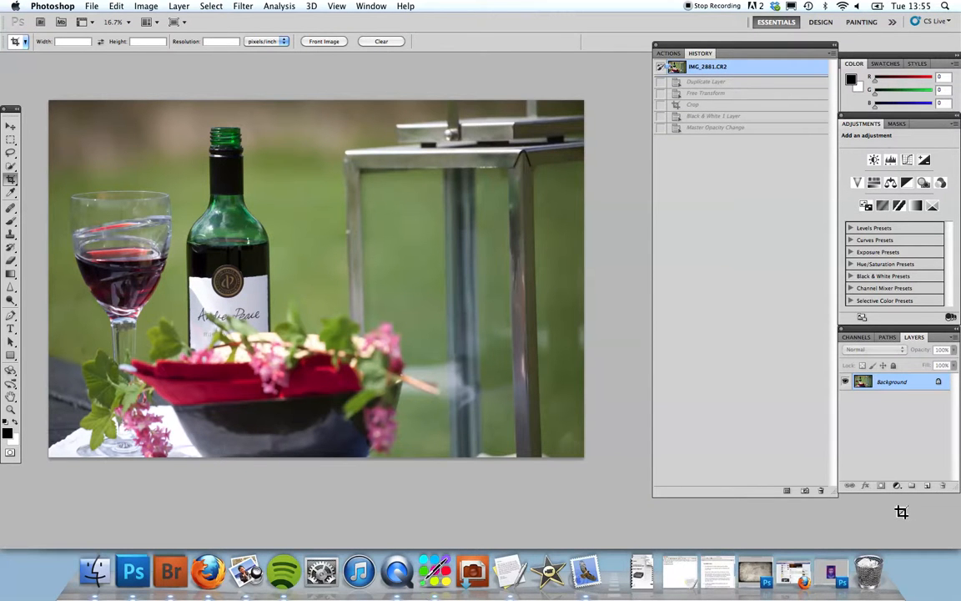
mouse_move(786, 330)
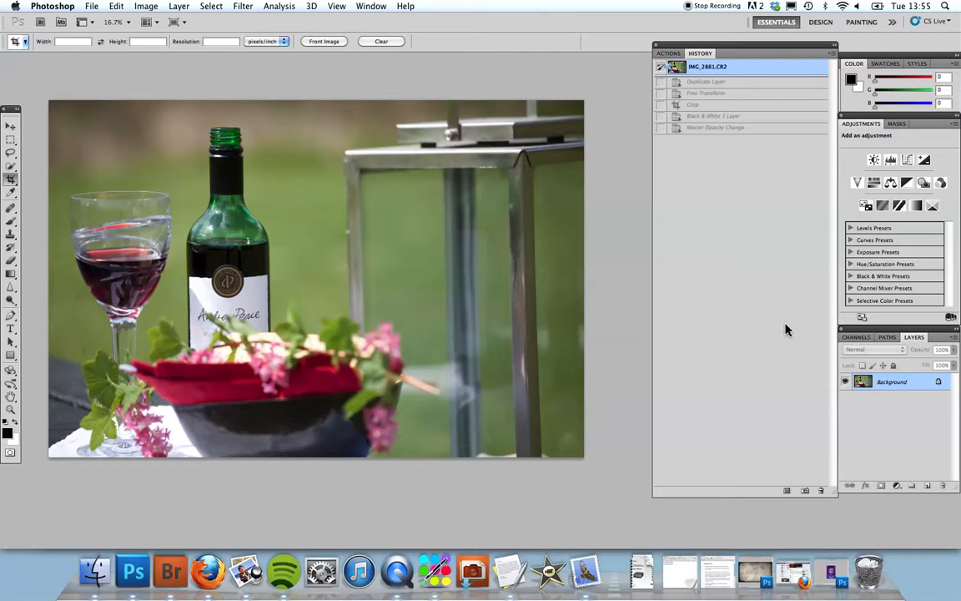
mouse_move(620, 280)
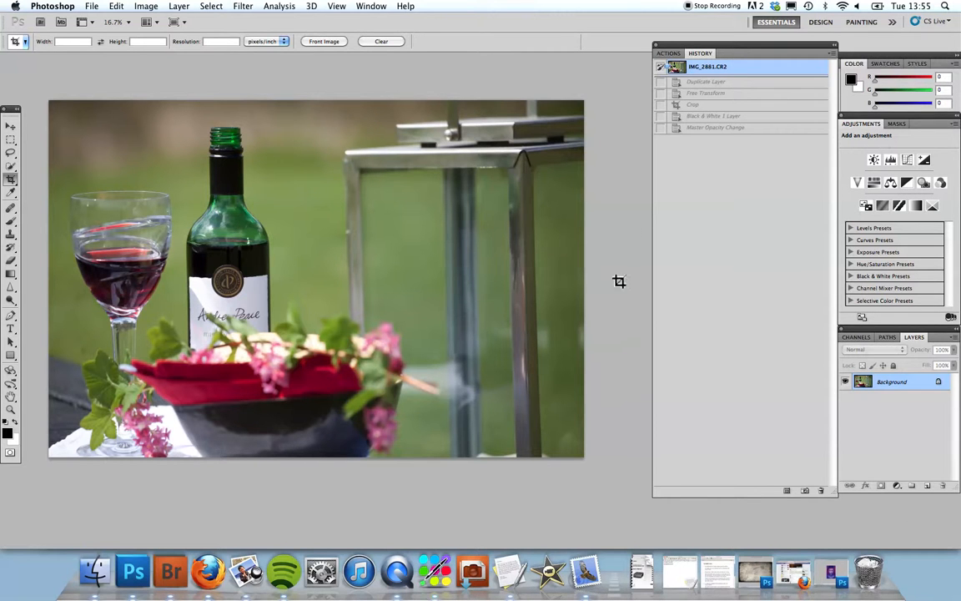
mouse_move(638, 280)
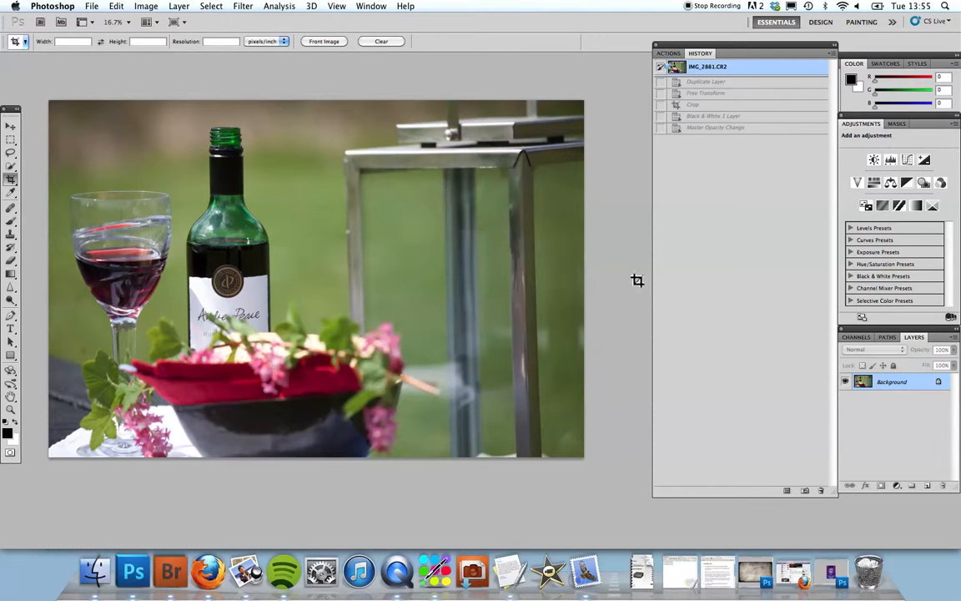
mouse_move(598, 267)
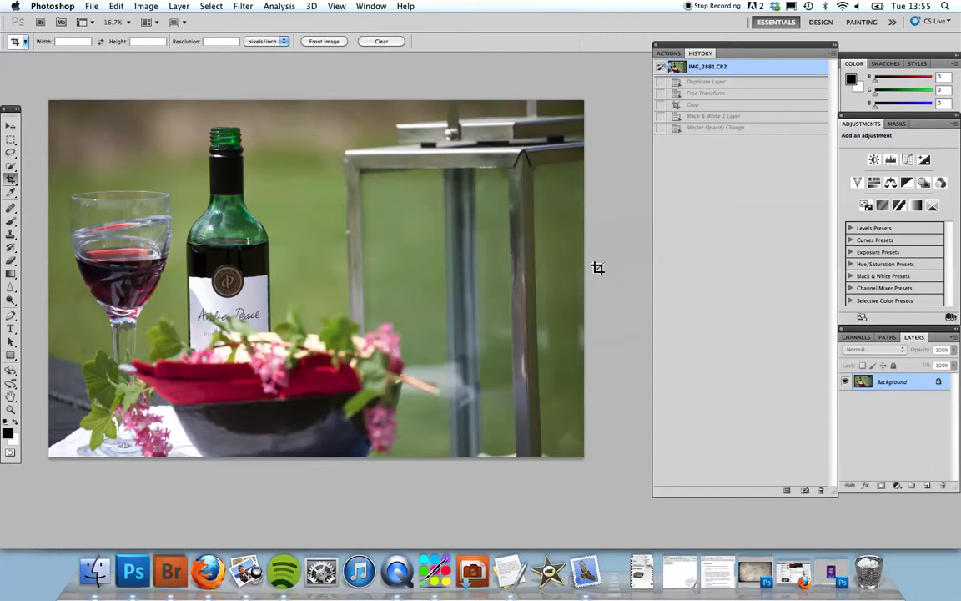
mouse_move(644, 267)
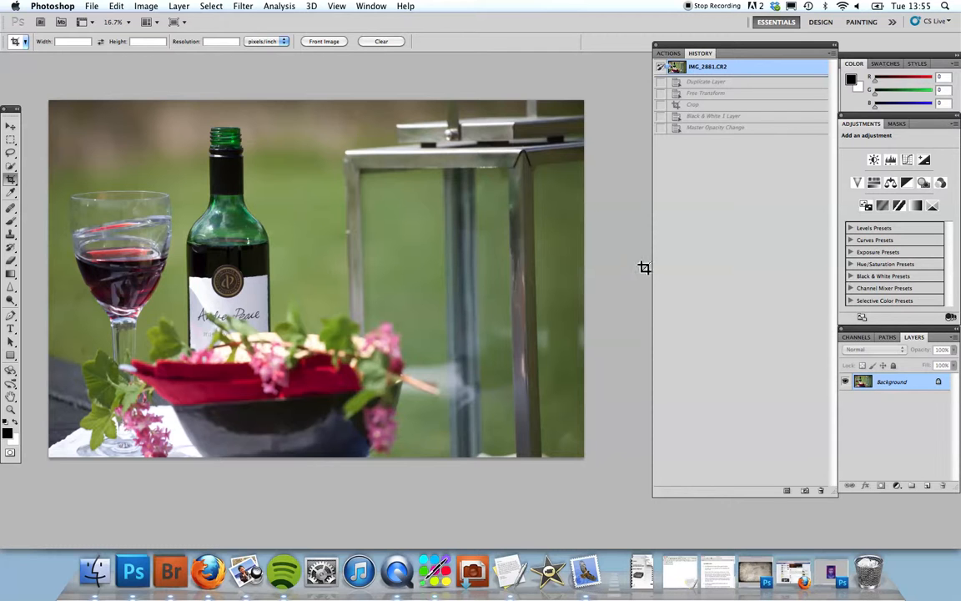
mouse_move(876, 424)
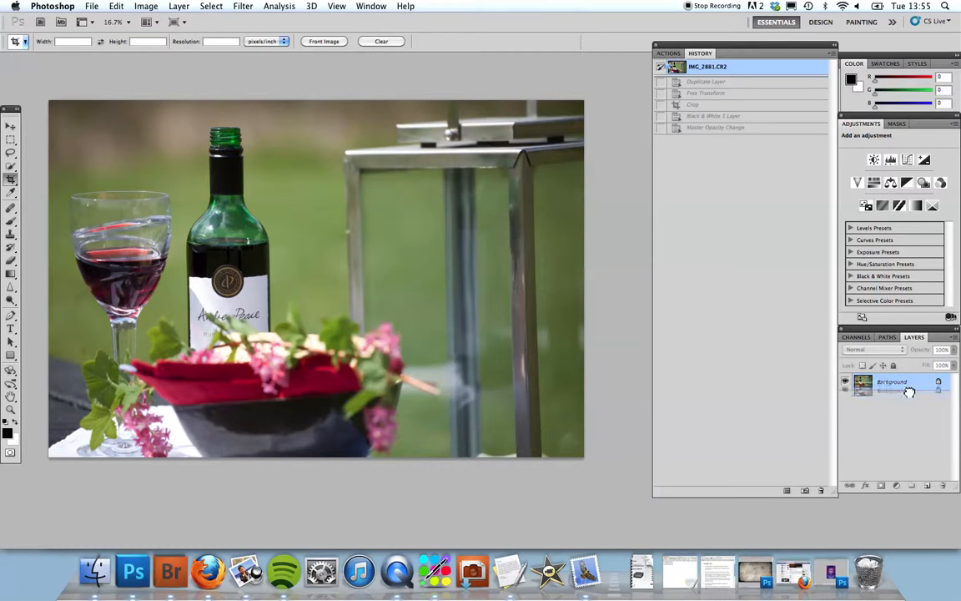
Duplicate the Background layer into a Background copy above it.
left_click(938, 484)
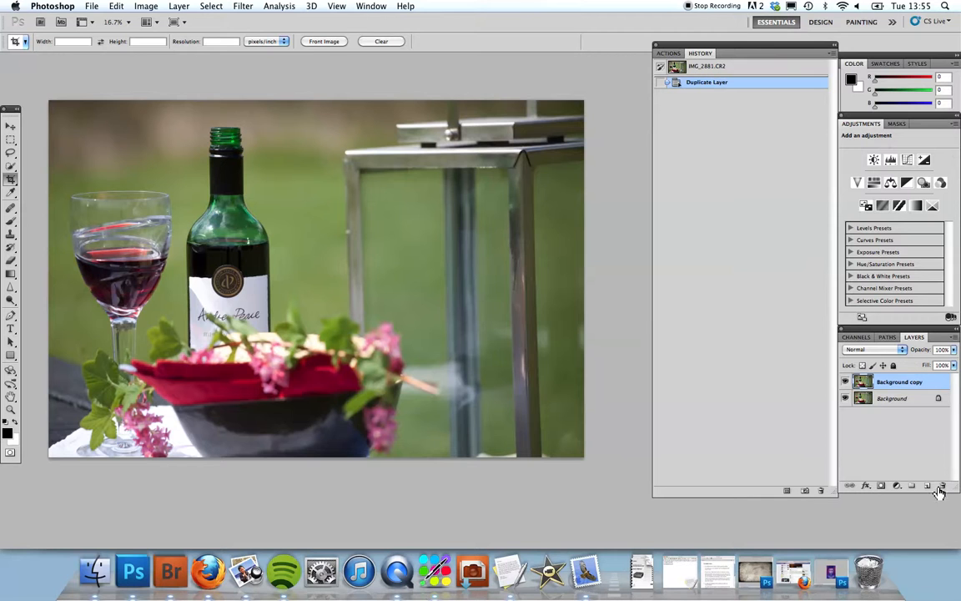
mouse_move(941, 491)
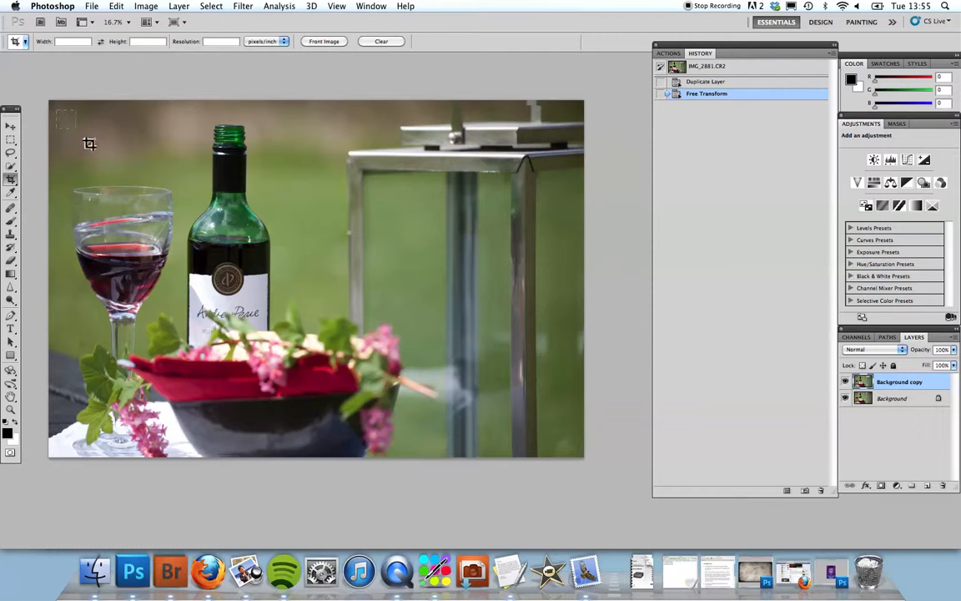
Draw a crop box framing nearly the whole wine bottle photo.
left_click_drag(91, 143, 571, 447)
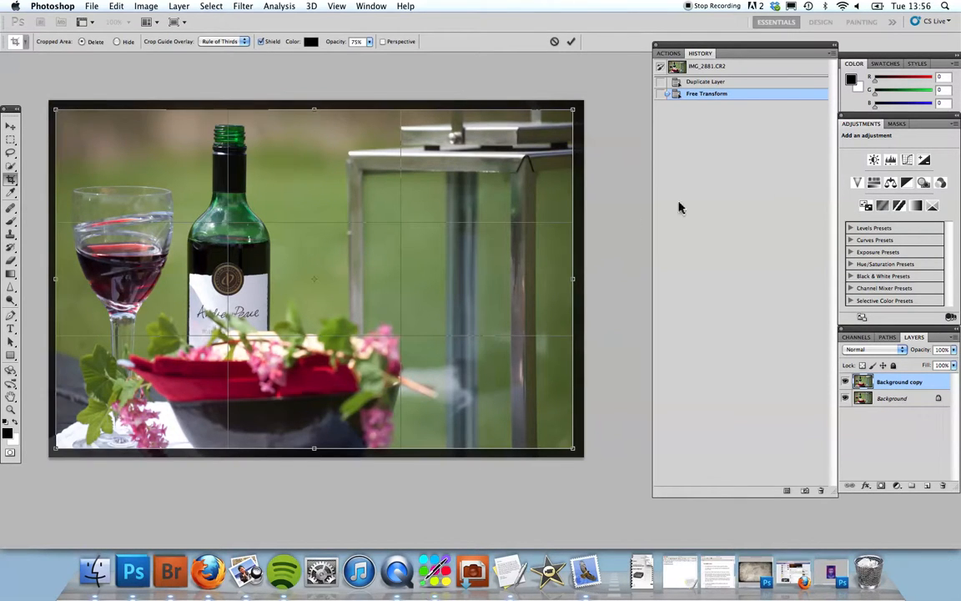
mouse_move(160, 107)
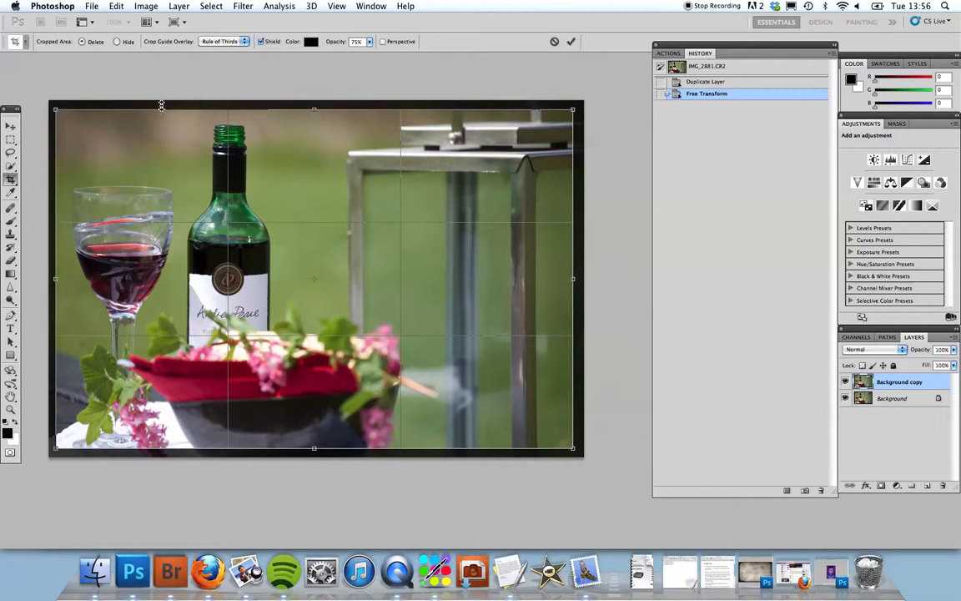
mouse_move(232, 354)
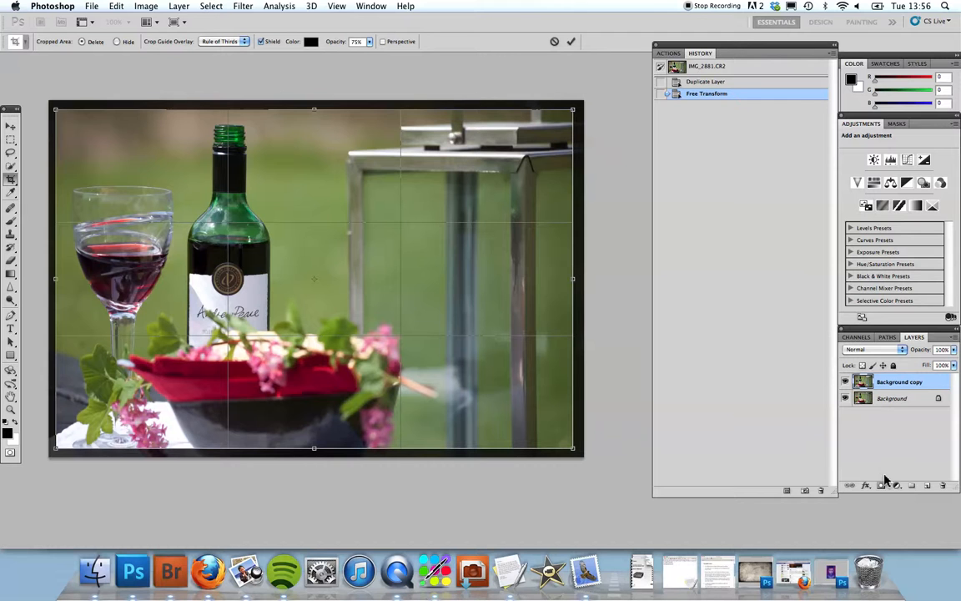
mouse_move(164, 64)
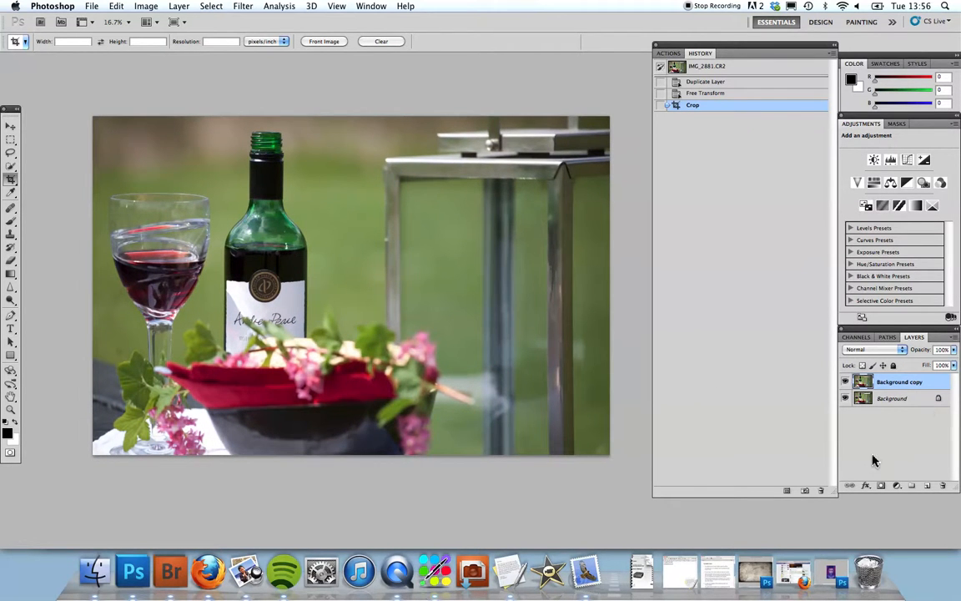
Add a Black & White adjustment layer, tune its red and neighbouring colour sliders, and reopen the adjustments list.
left_click(908, 182)
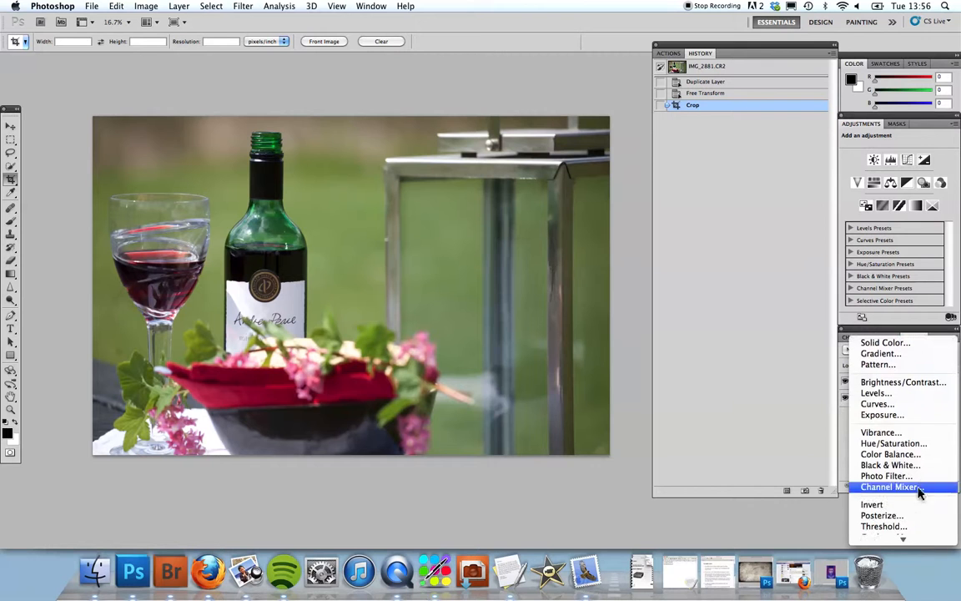
left_click(891, 463)
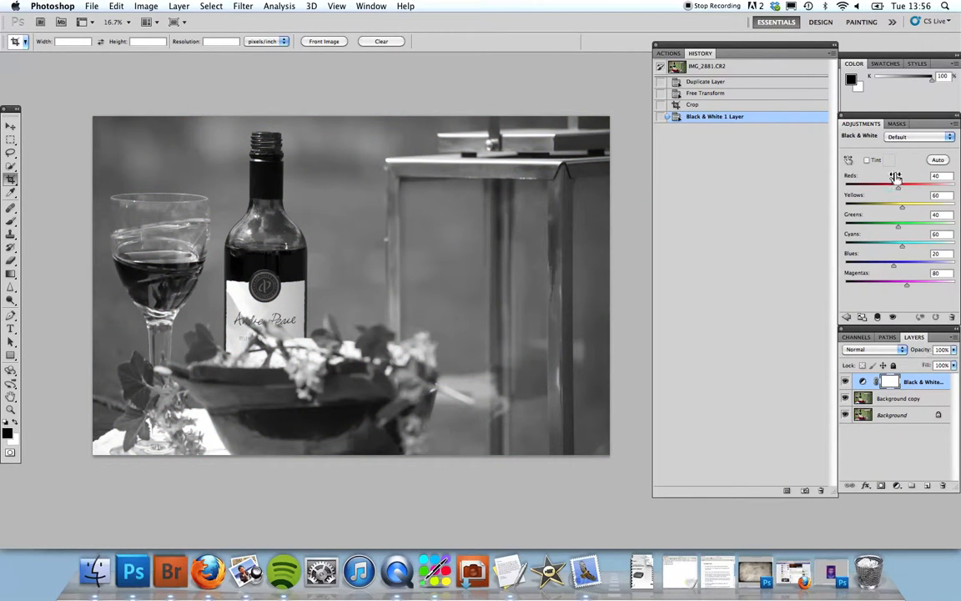
left_click_drag(897, 183, 905, 183)
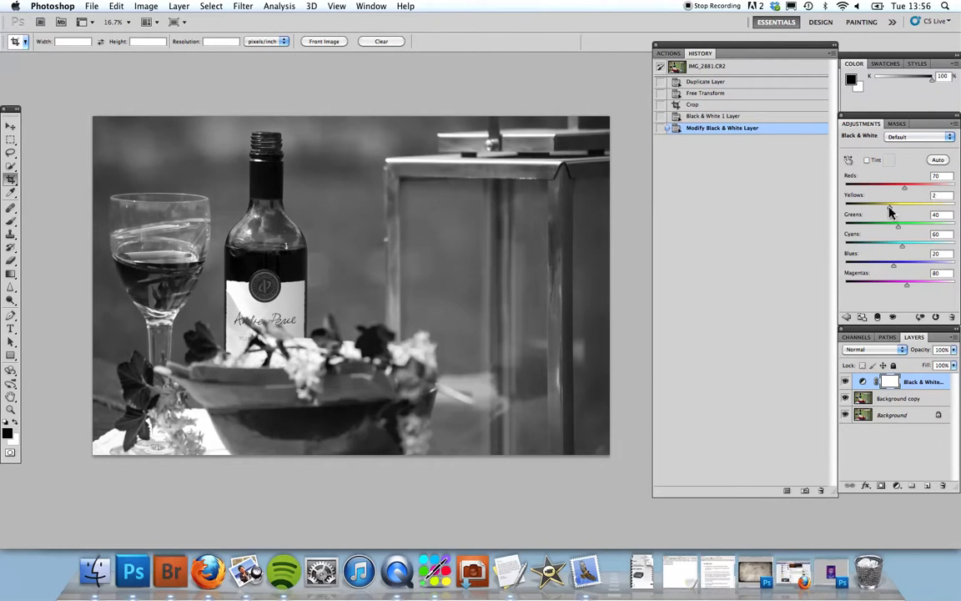
left_click_drag(905, 204, 888, 203)
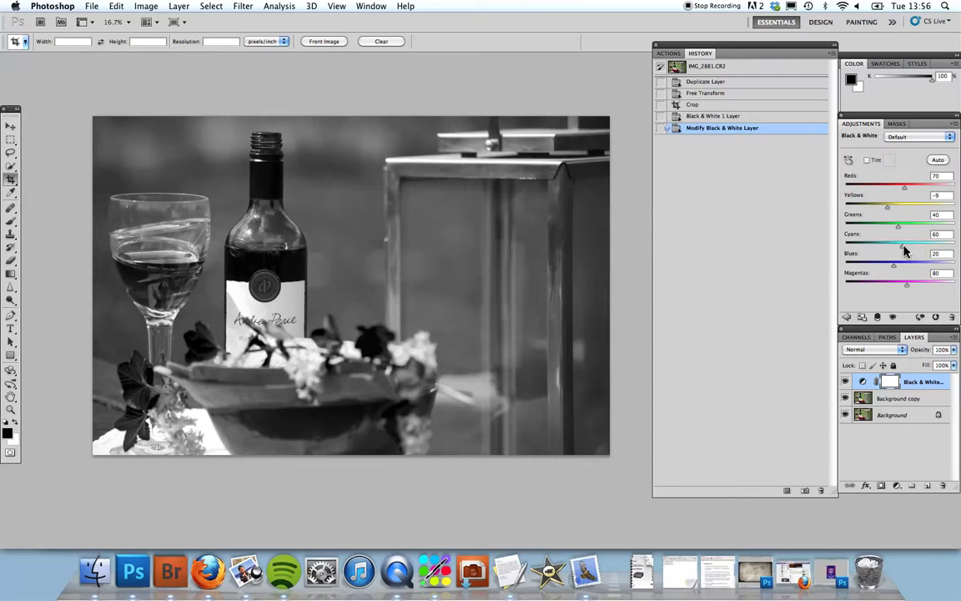
mouse_move(904, 359)
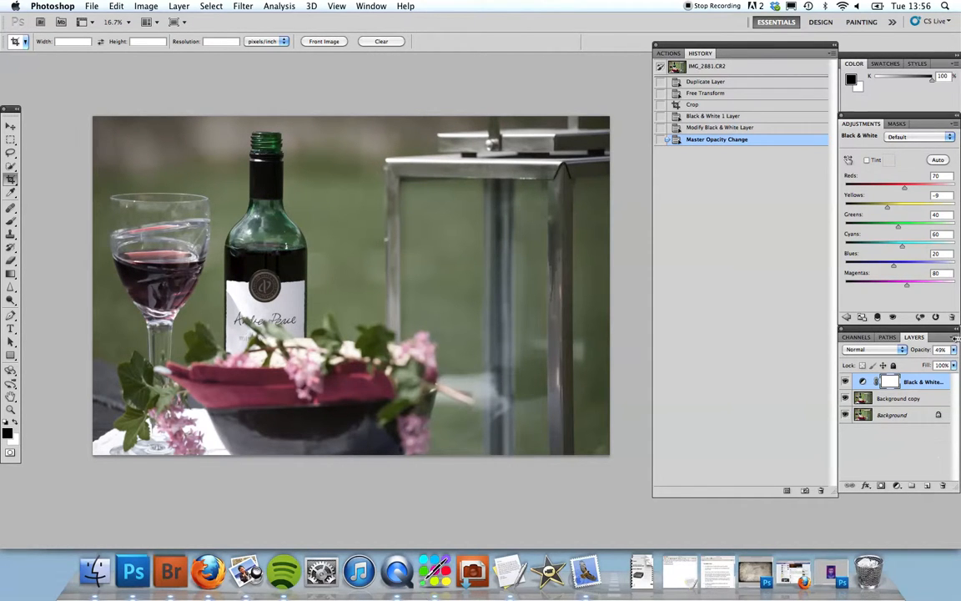
left_click(898, 483)
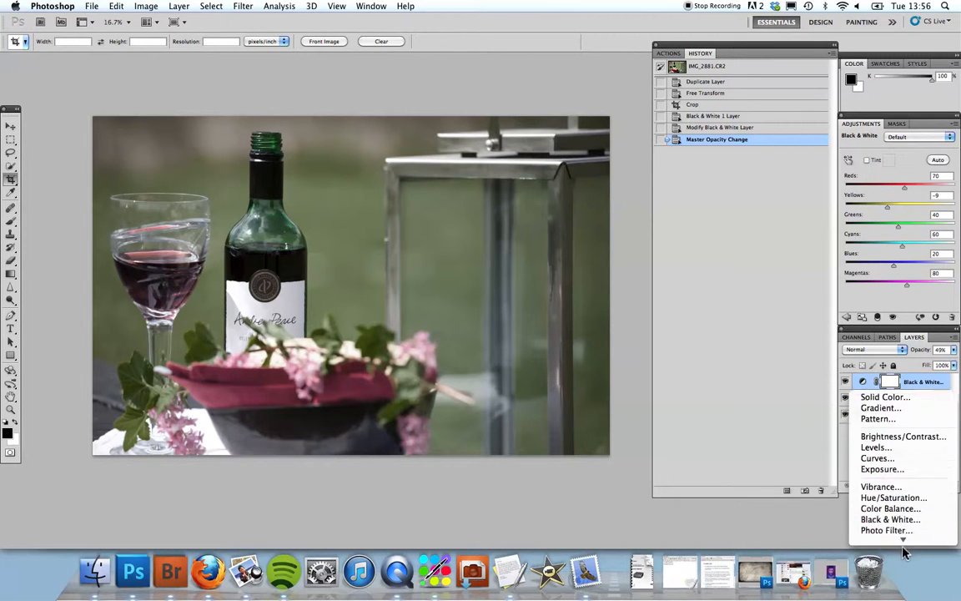
Add a Curves adjustment layer and bend its Blue then Red channel curves for a warm faded tint.
left_click(878, 458)
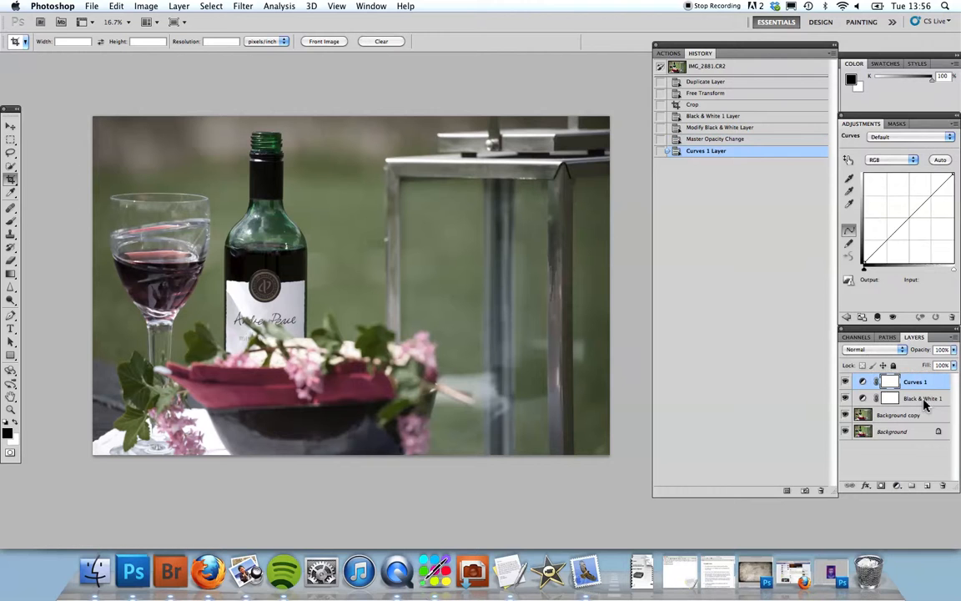
left_click(915, 160)
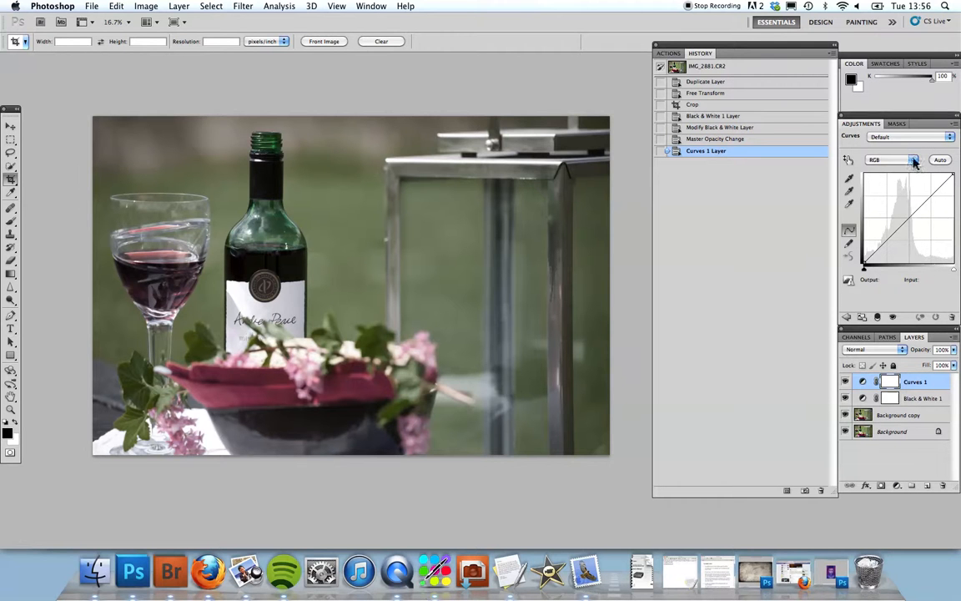
left_click(913, 160)
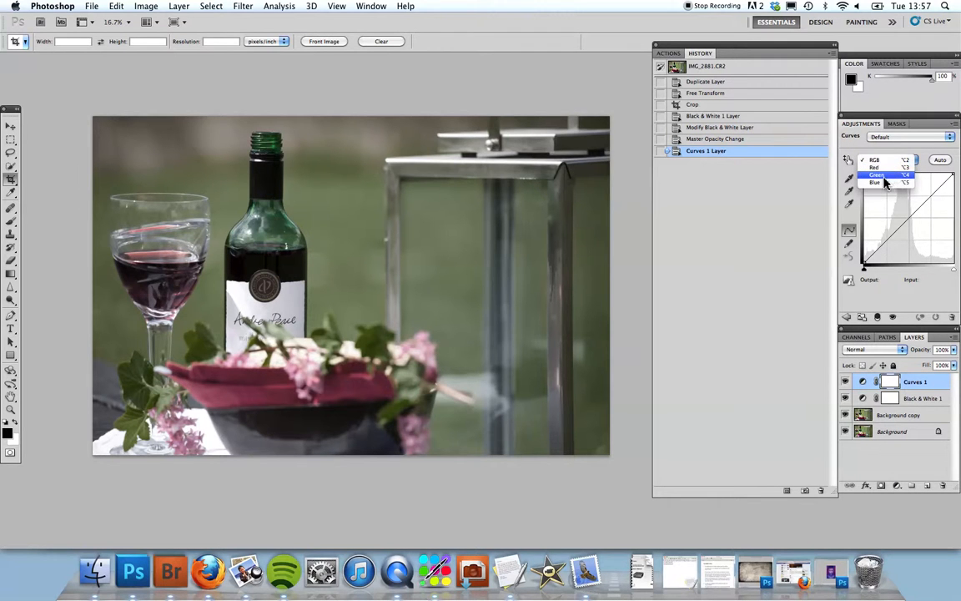
left_click(874, 182)
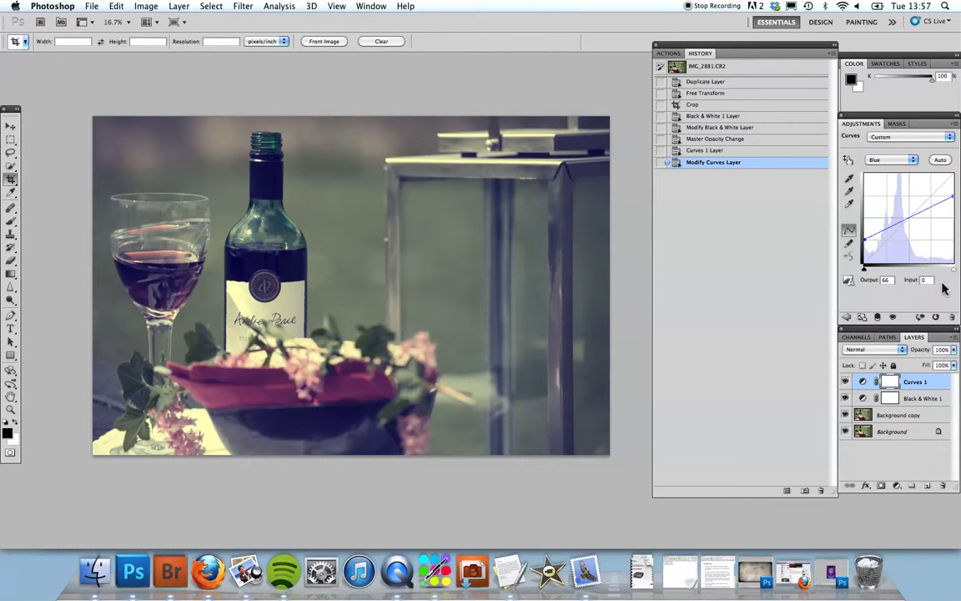
left_click(893, 137)
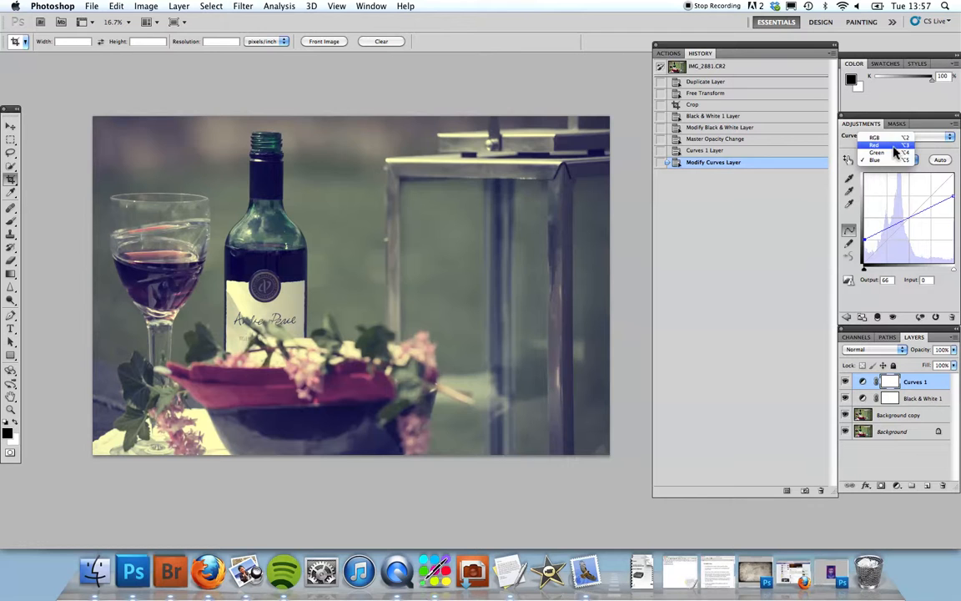
left_click(874, 145)
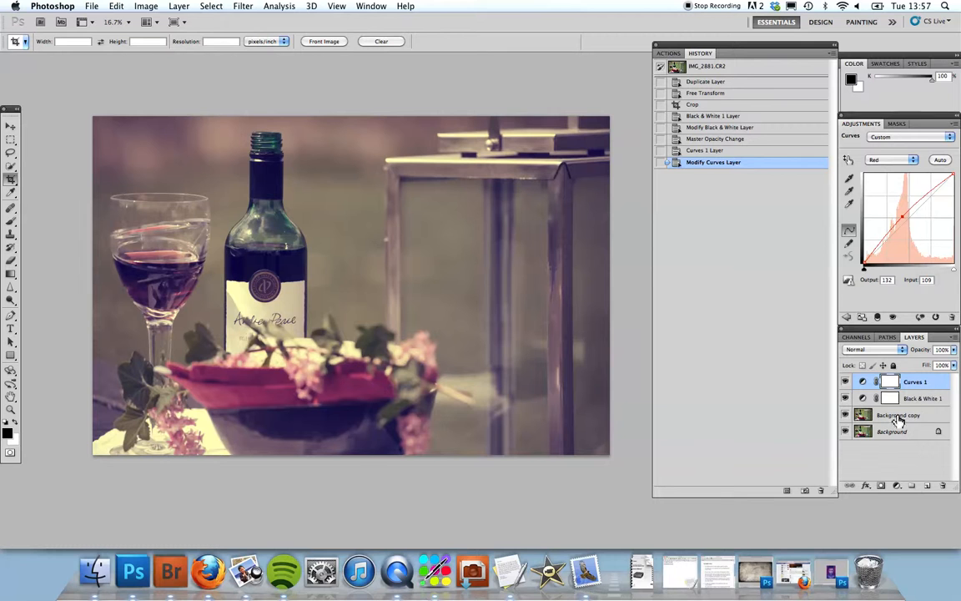
mouse_move(941, 401)
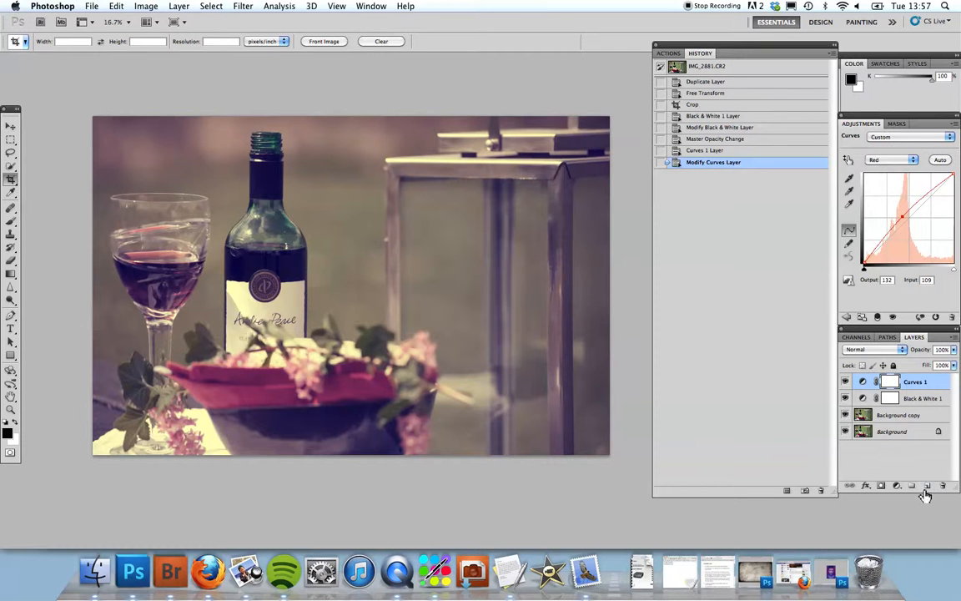
Paint soft black brush strokes around the photo's edges on the empty layer as a vignette.
left_click(928, 484)
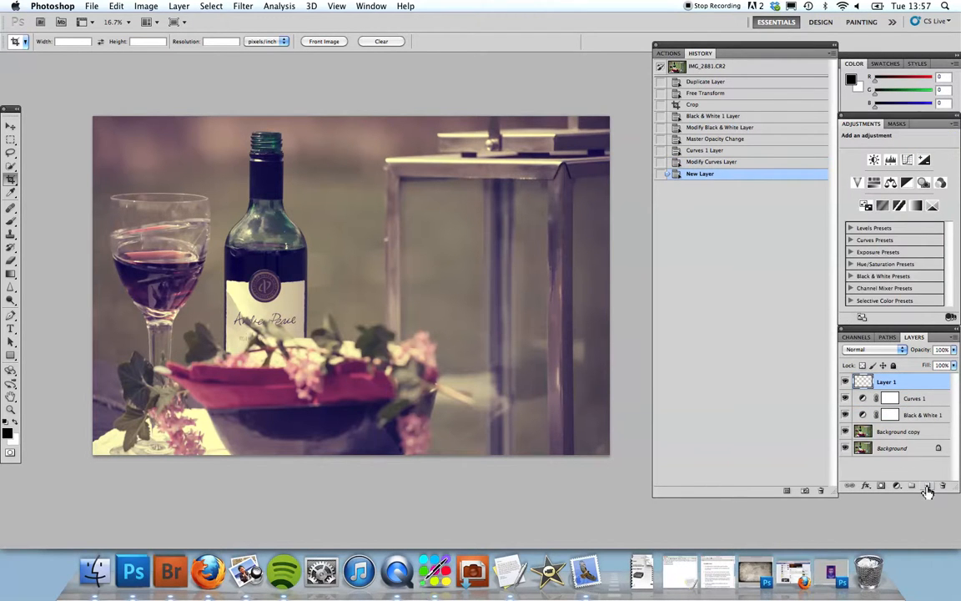
left_click(10, 207)
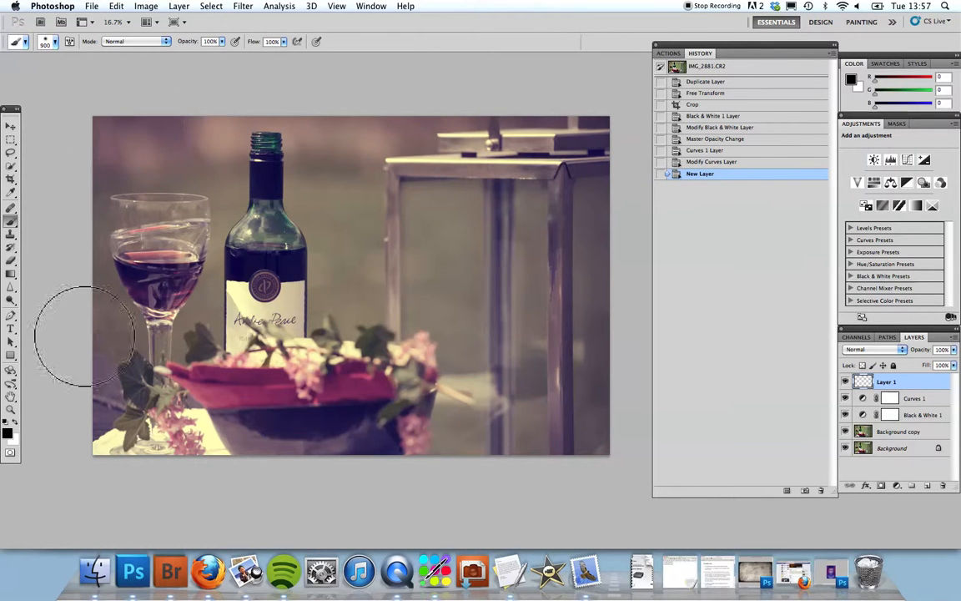
mouse_move(92, 392)
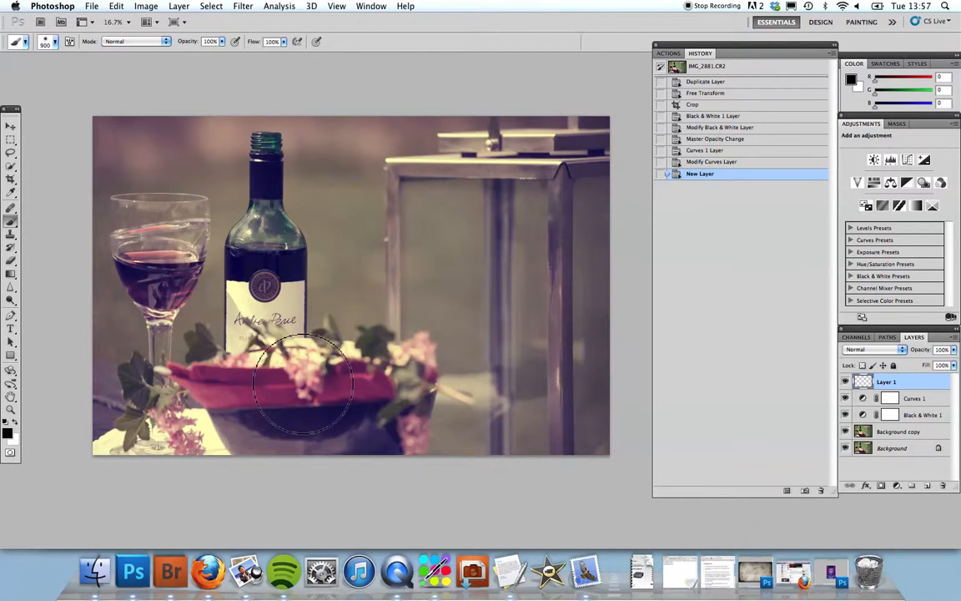
mouse_move(213, 417)
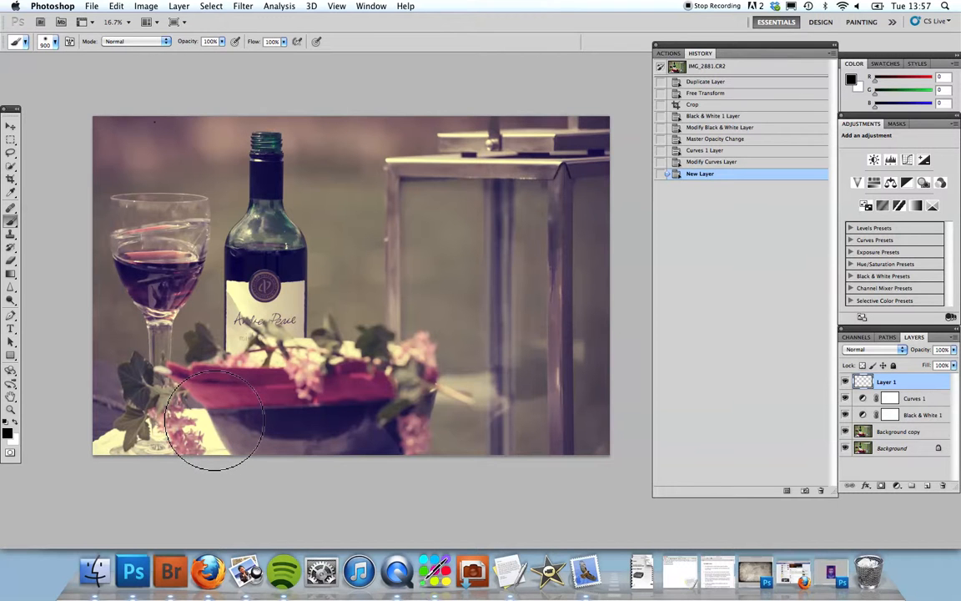
mouse_move(514, 424)
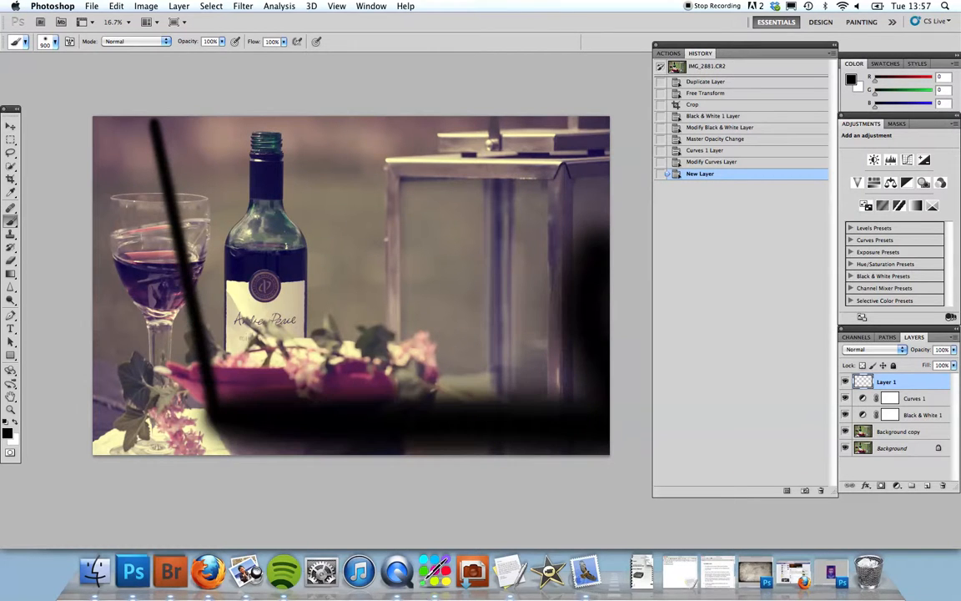
left_click(597, 214)
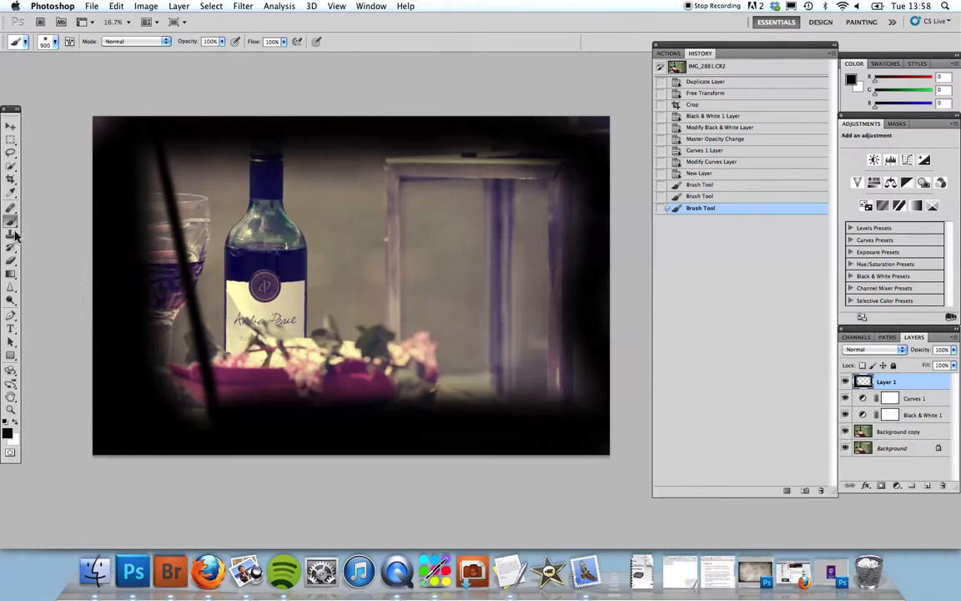
Erase the stray black stroke over the wine glass with the Eraser, leaving only darkened borders.
left_click(10, 220)
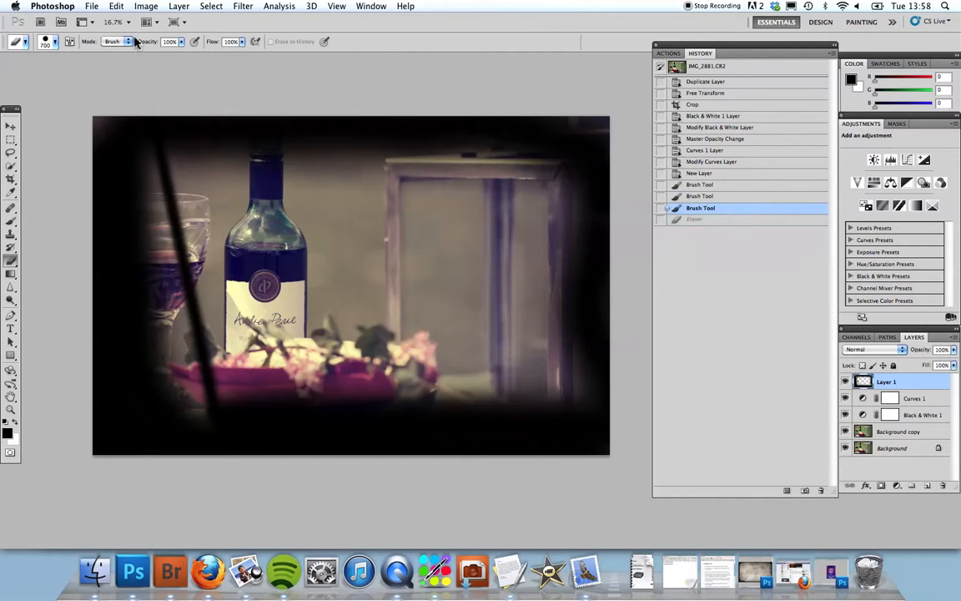
mouse_move(156, 50)
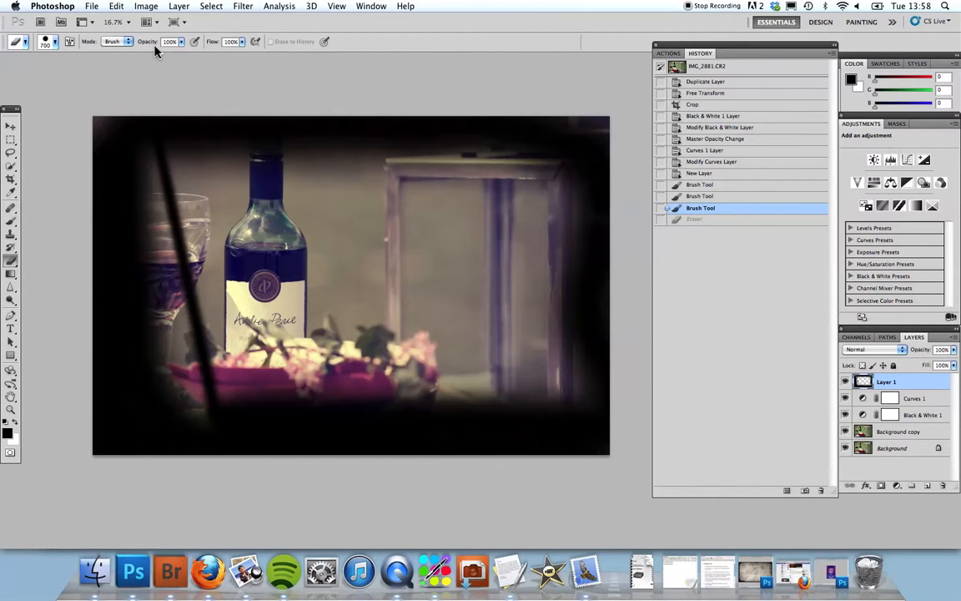
mouse_move(131, 44)
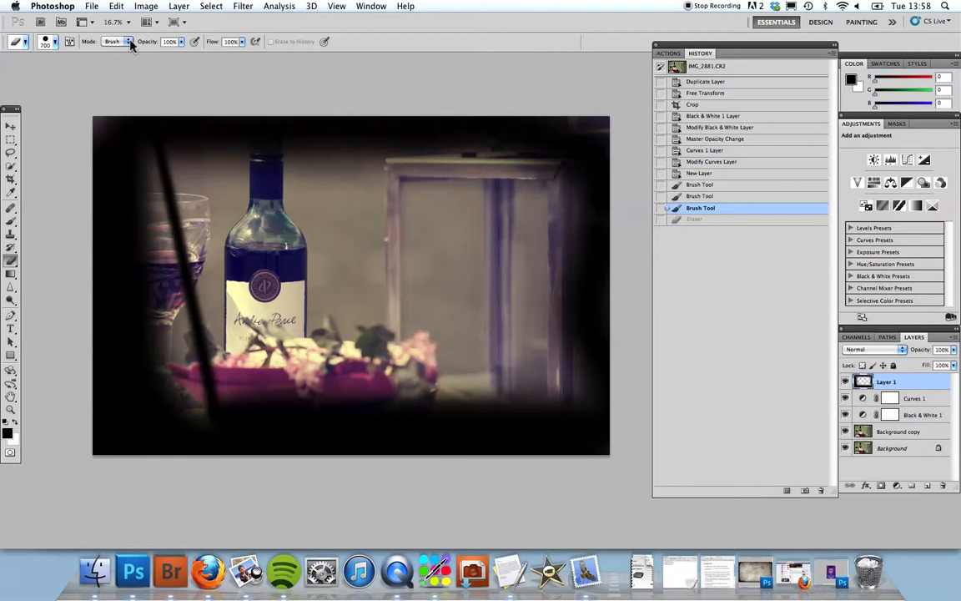
left_click(46, 41)
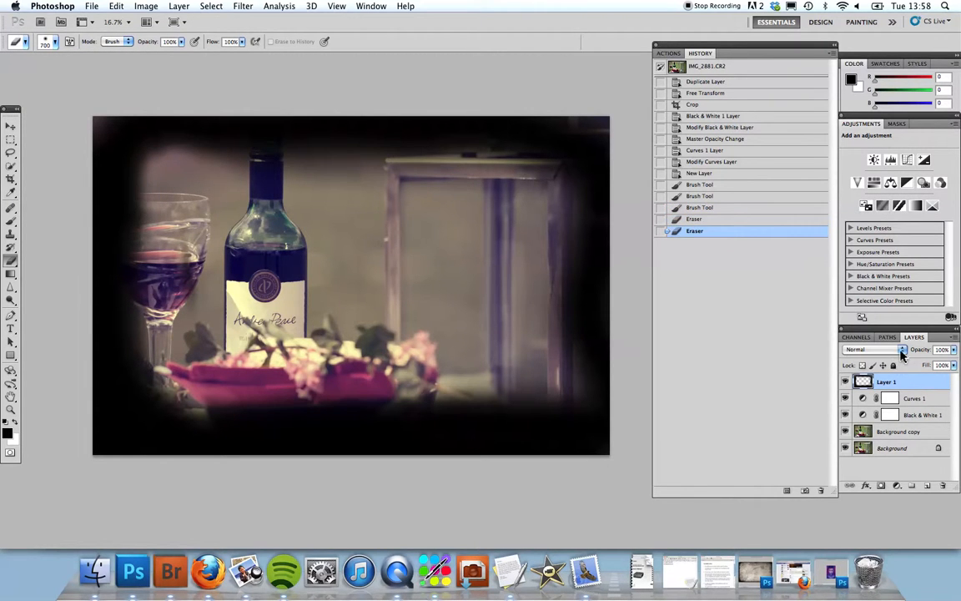
Set the vignette layer to Overlay blending at a low opacity.
left_click(868, 350)
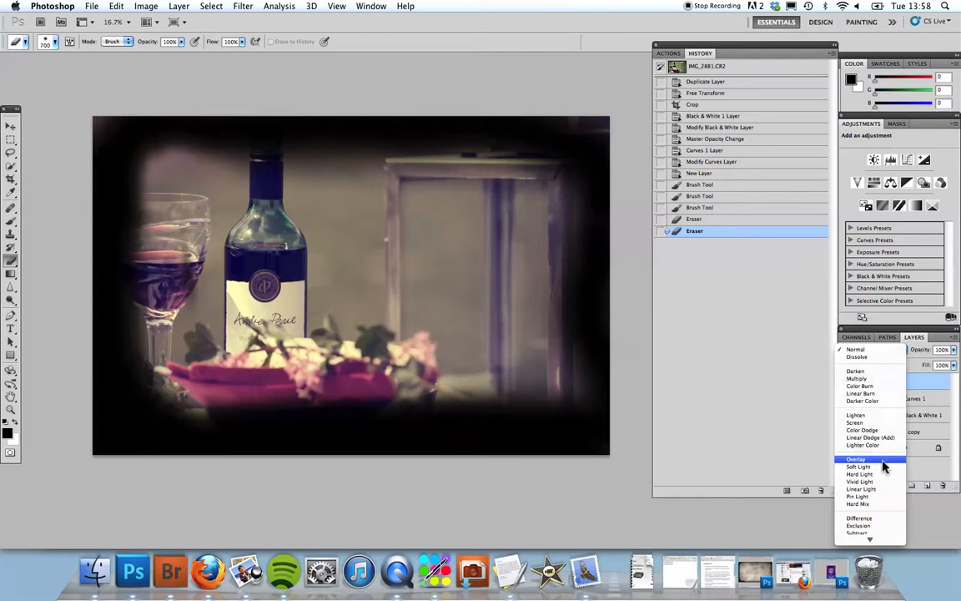
left_click(856, 459)
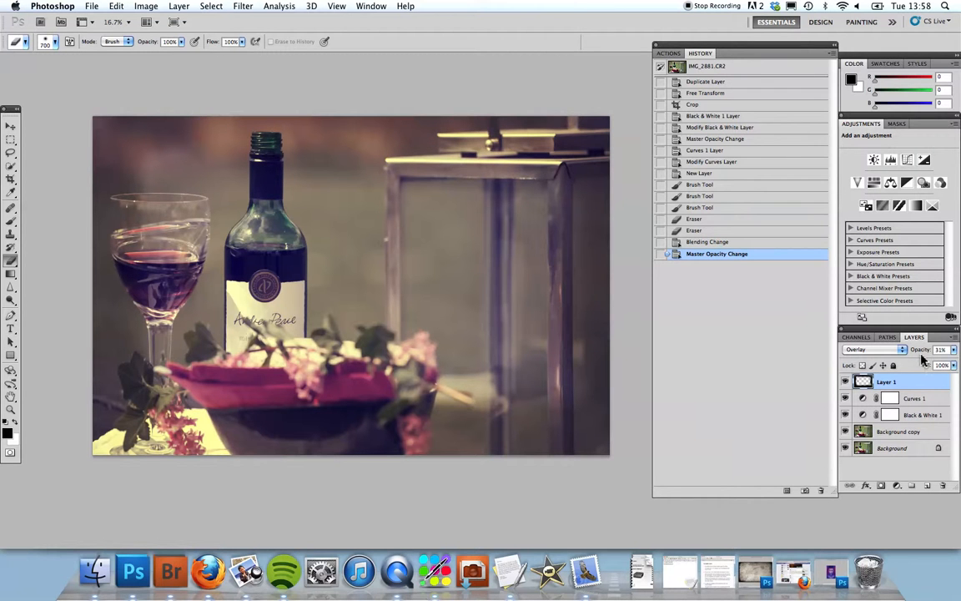
left_click(919, 351)
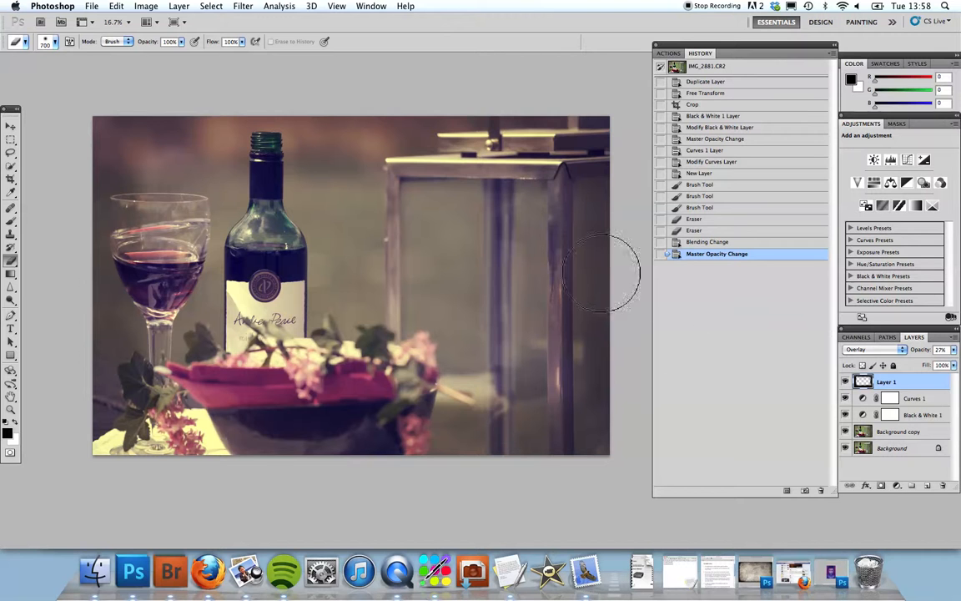
mouse_move(700, 432)
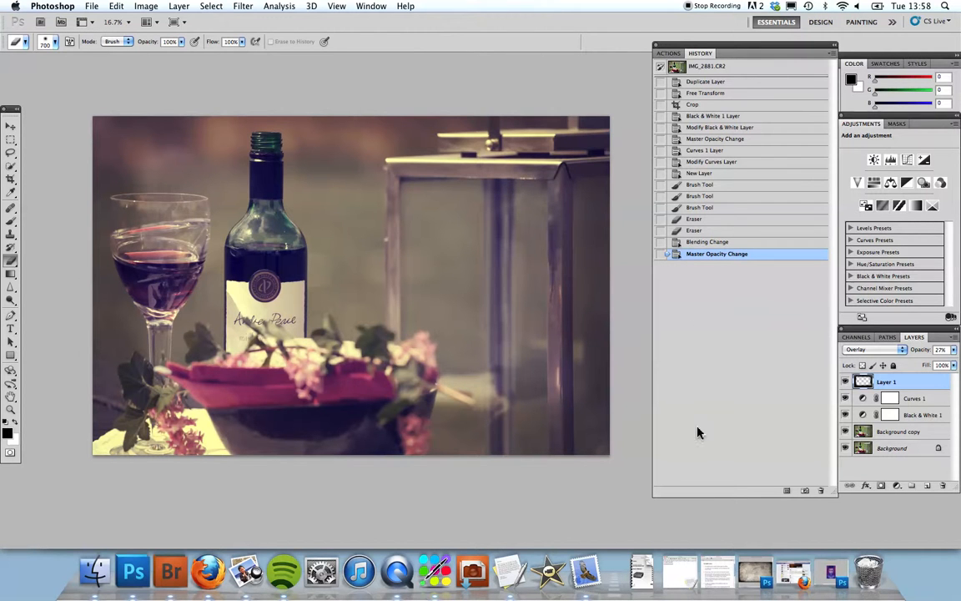
mouse_move(704, 460)
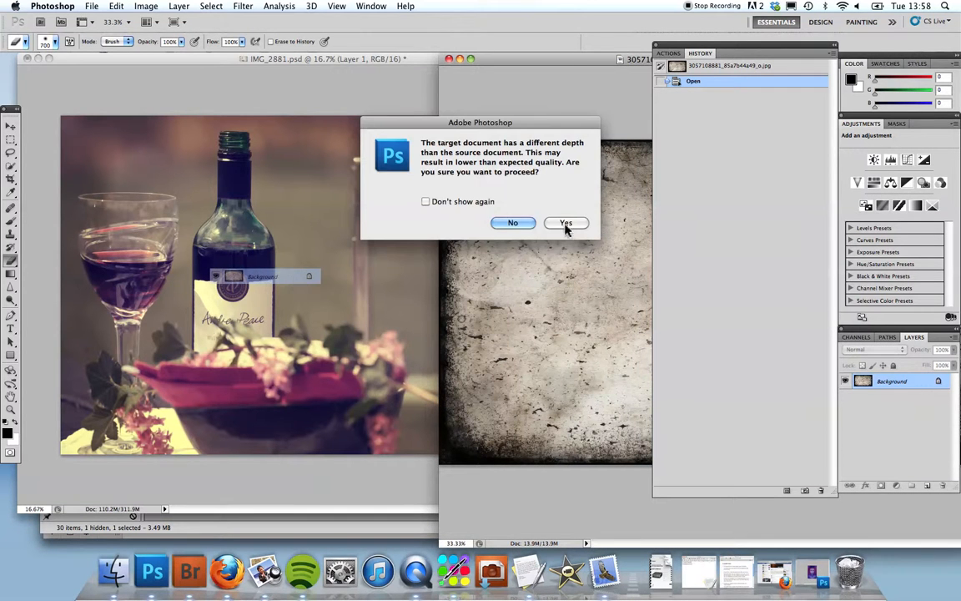
Confirm the depth warning to bring the grunge texture in as a new layer.
left_click(568, 224)
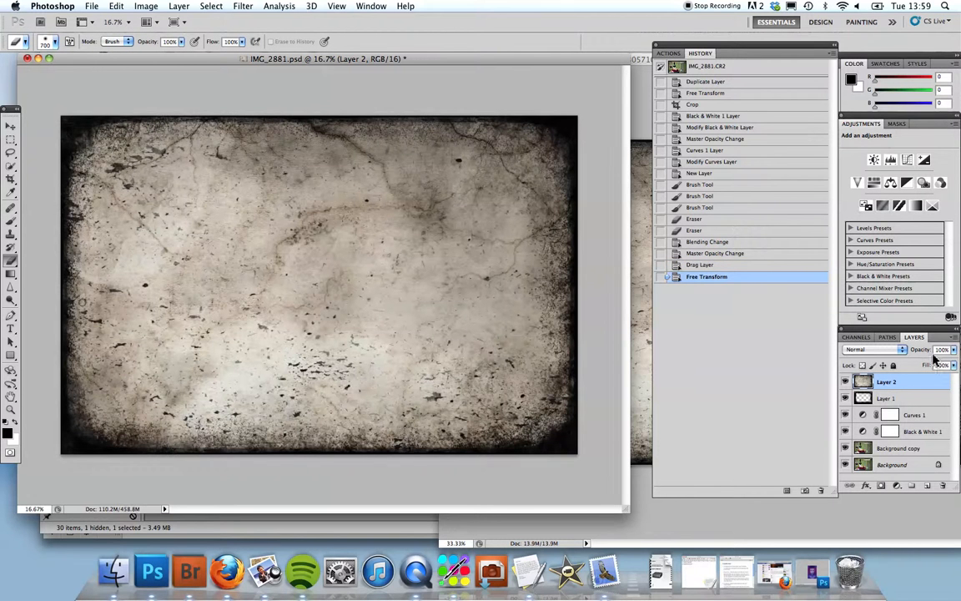
Blend the grunge texture layer in Overlay at reduced opacity.
left_click(875, 349)
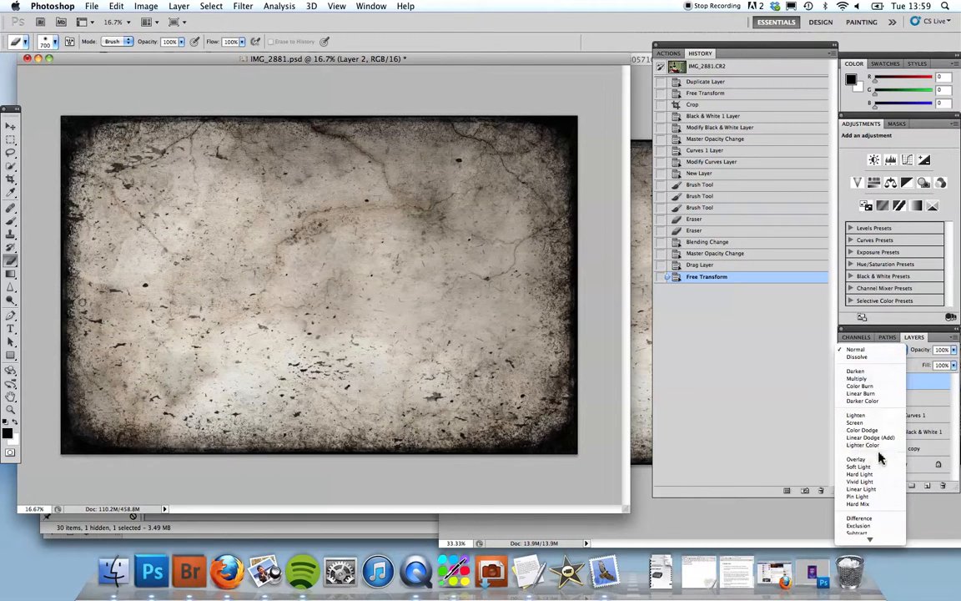
left_click(858, 458)
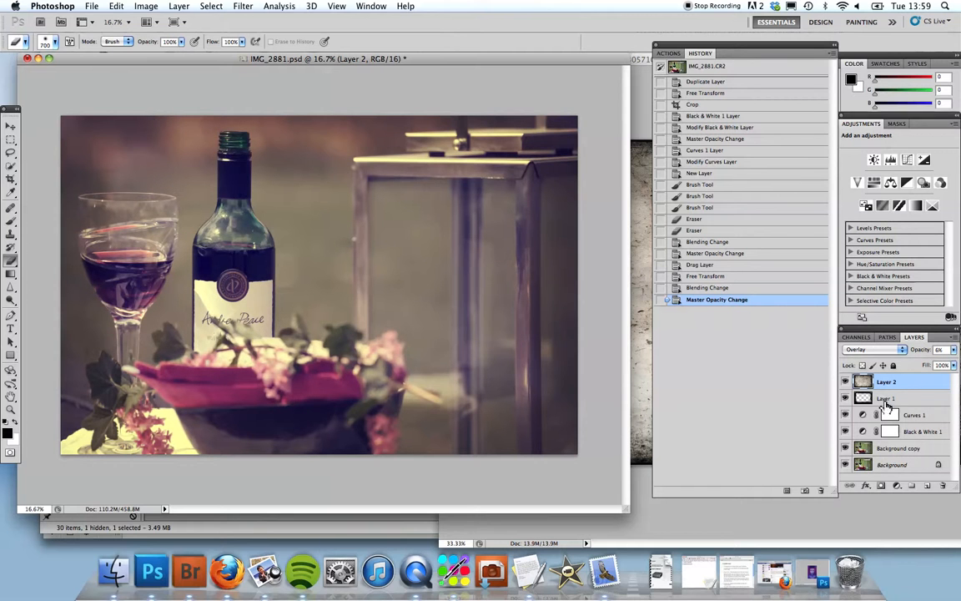
left_click(886, 397)
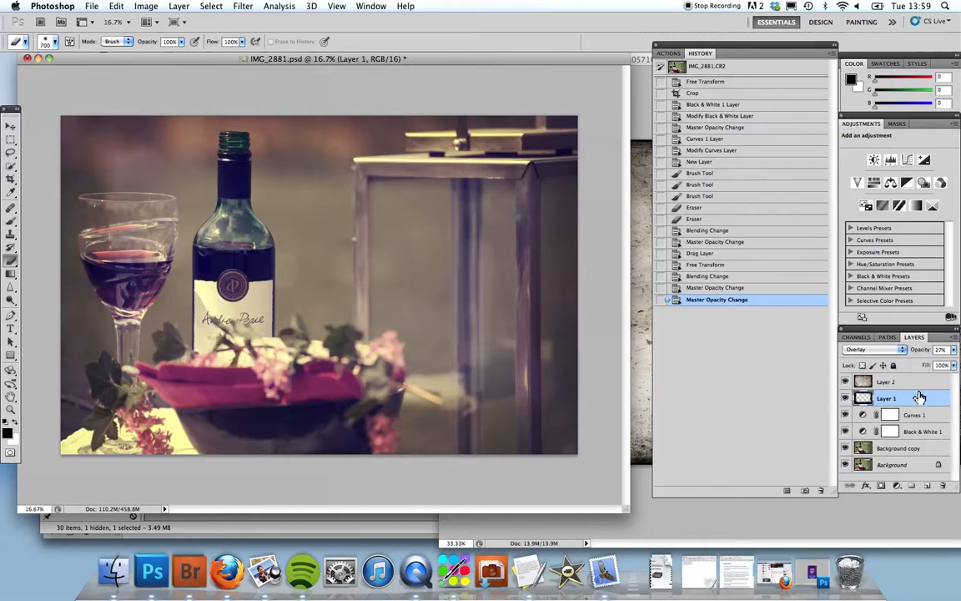
Switch the darkened-edge layer to Darken blending mode.
left_click(874, 348)
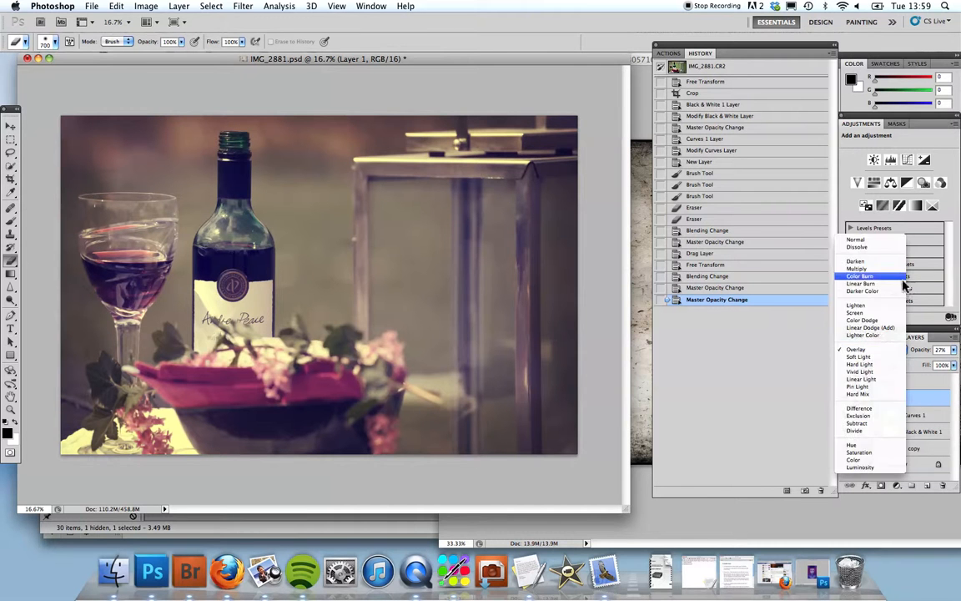
left_click(856, 267)
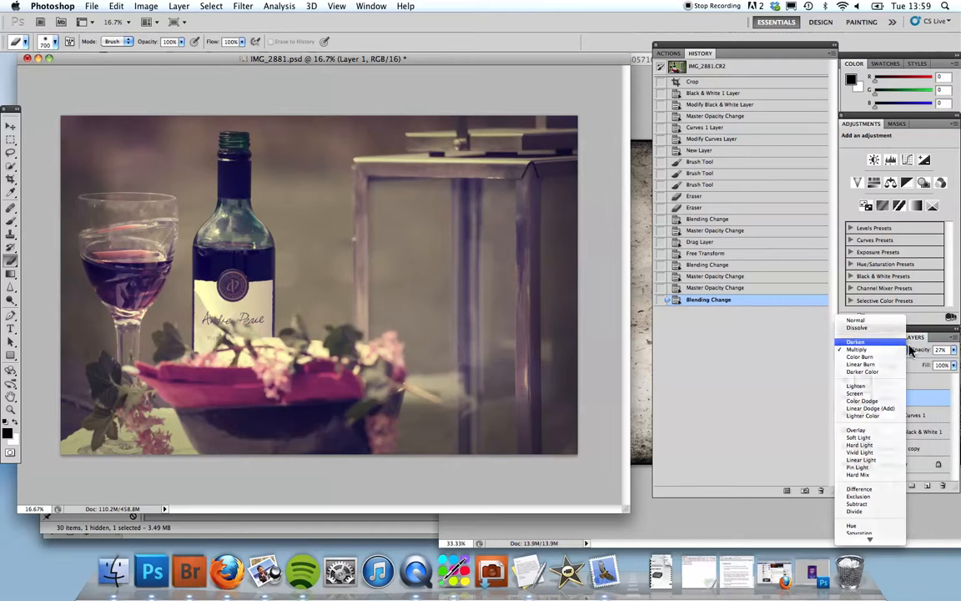
left_click(854, 342)
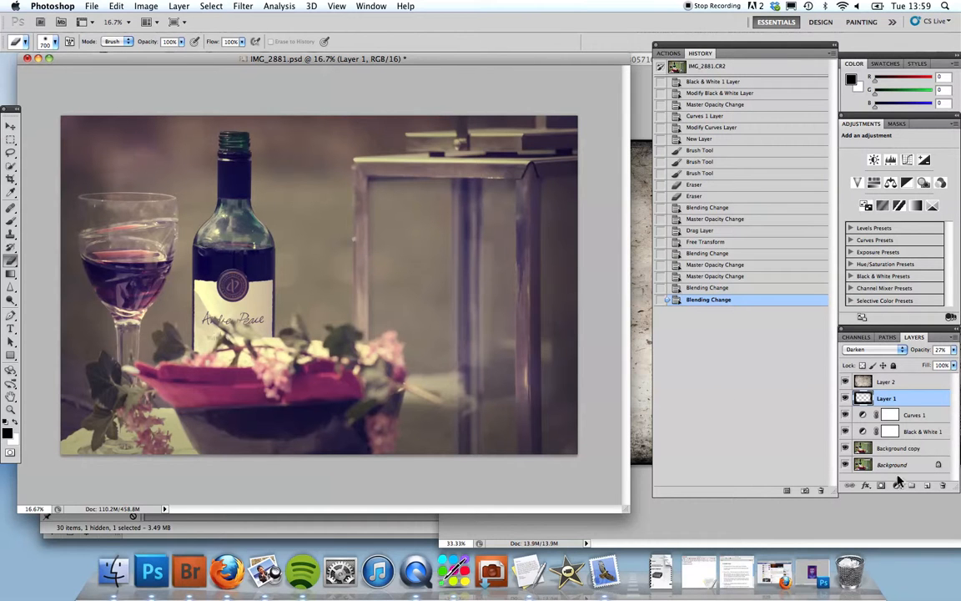
left_click(886, 381)
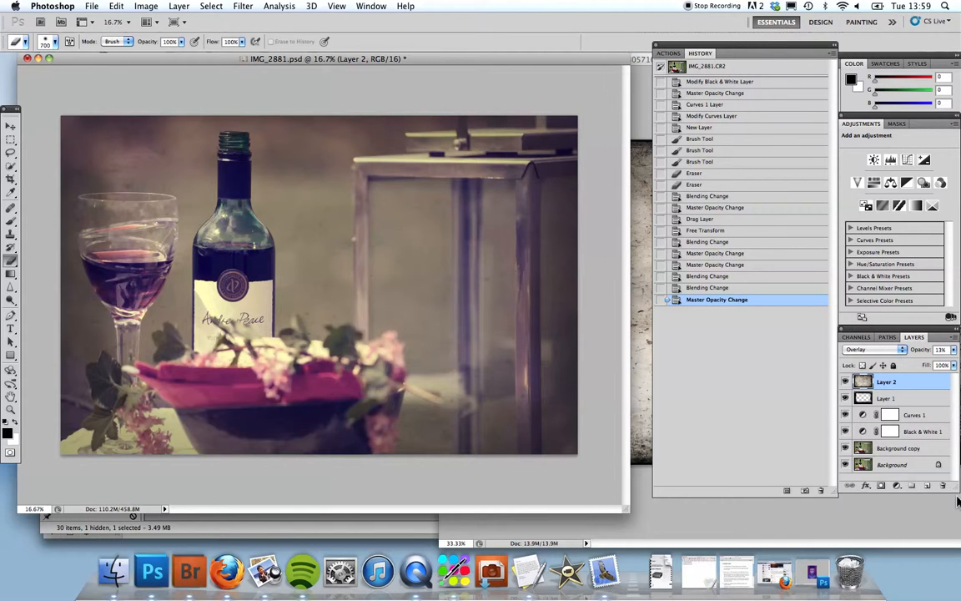
mouse_move(778, 437)
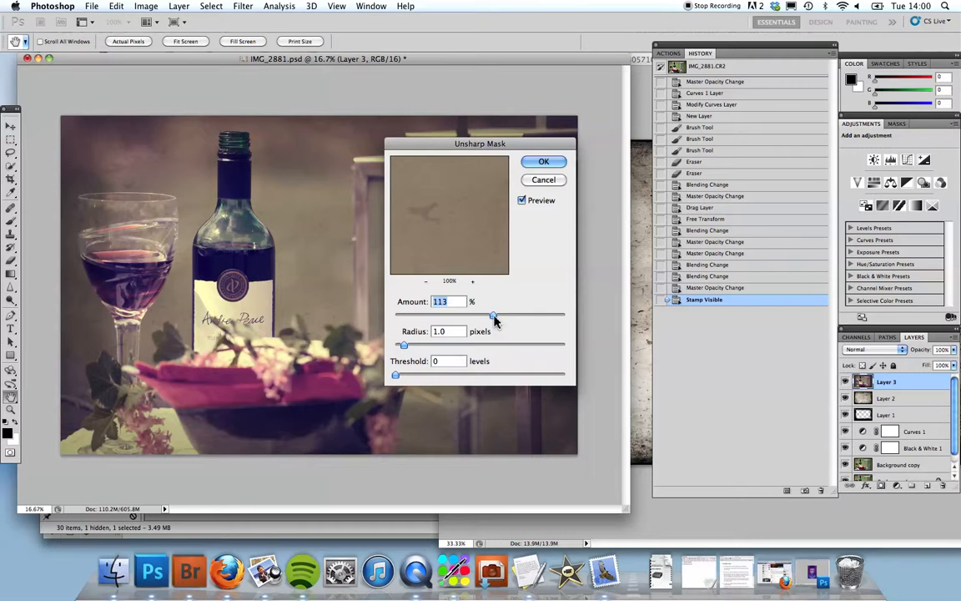
Apply Unsharp Mask with a raised Amount to the merged layer and go to the File menu to save.
left_click_drag(494, 317, 501, 317)
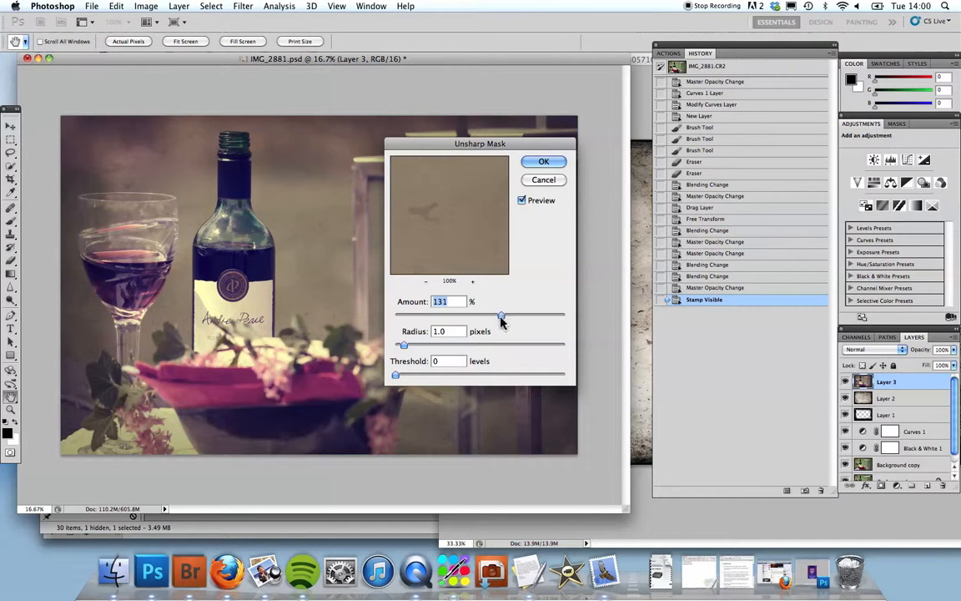
left_click(544, 160)
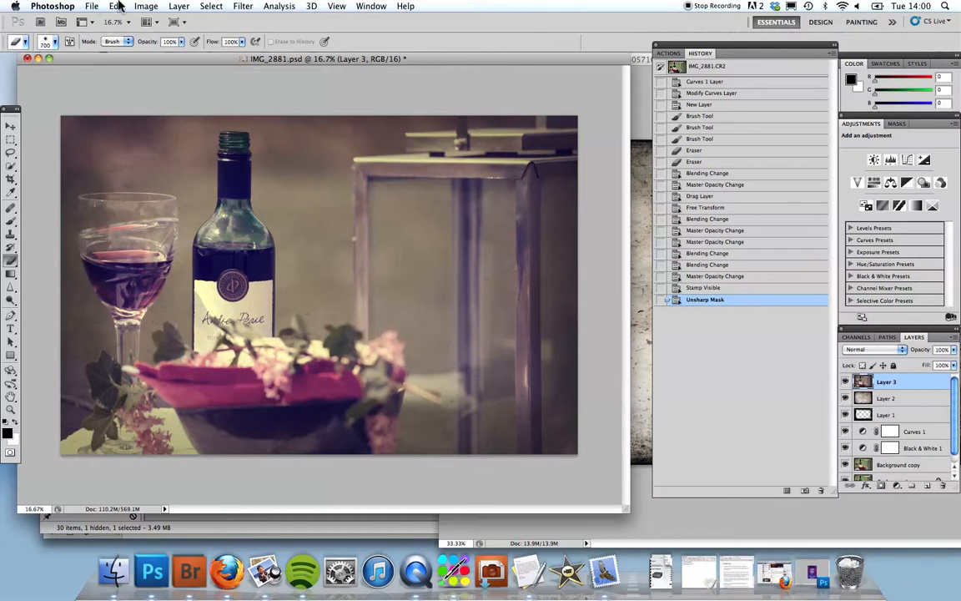
left_click(92, 6)
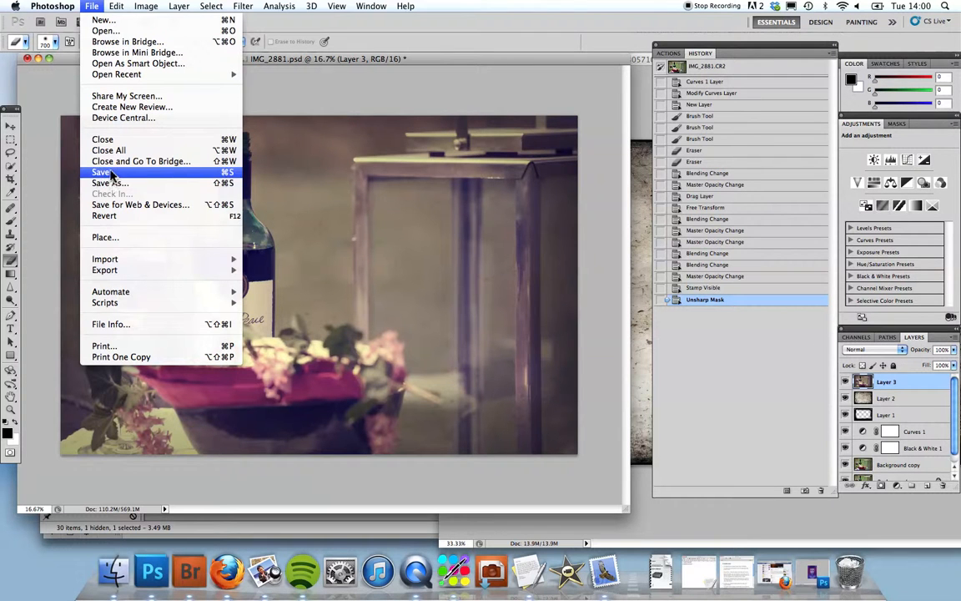